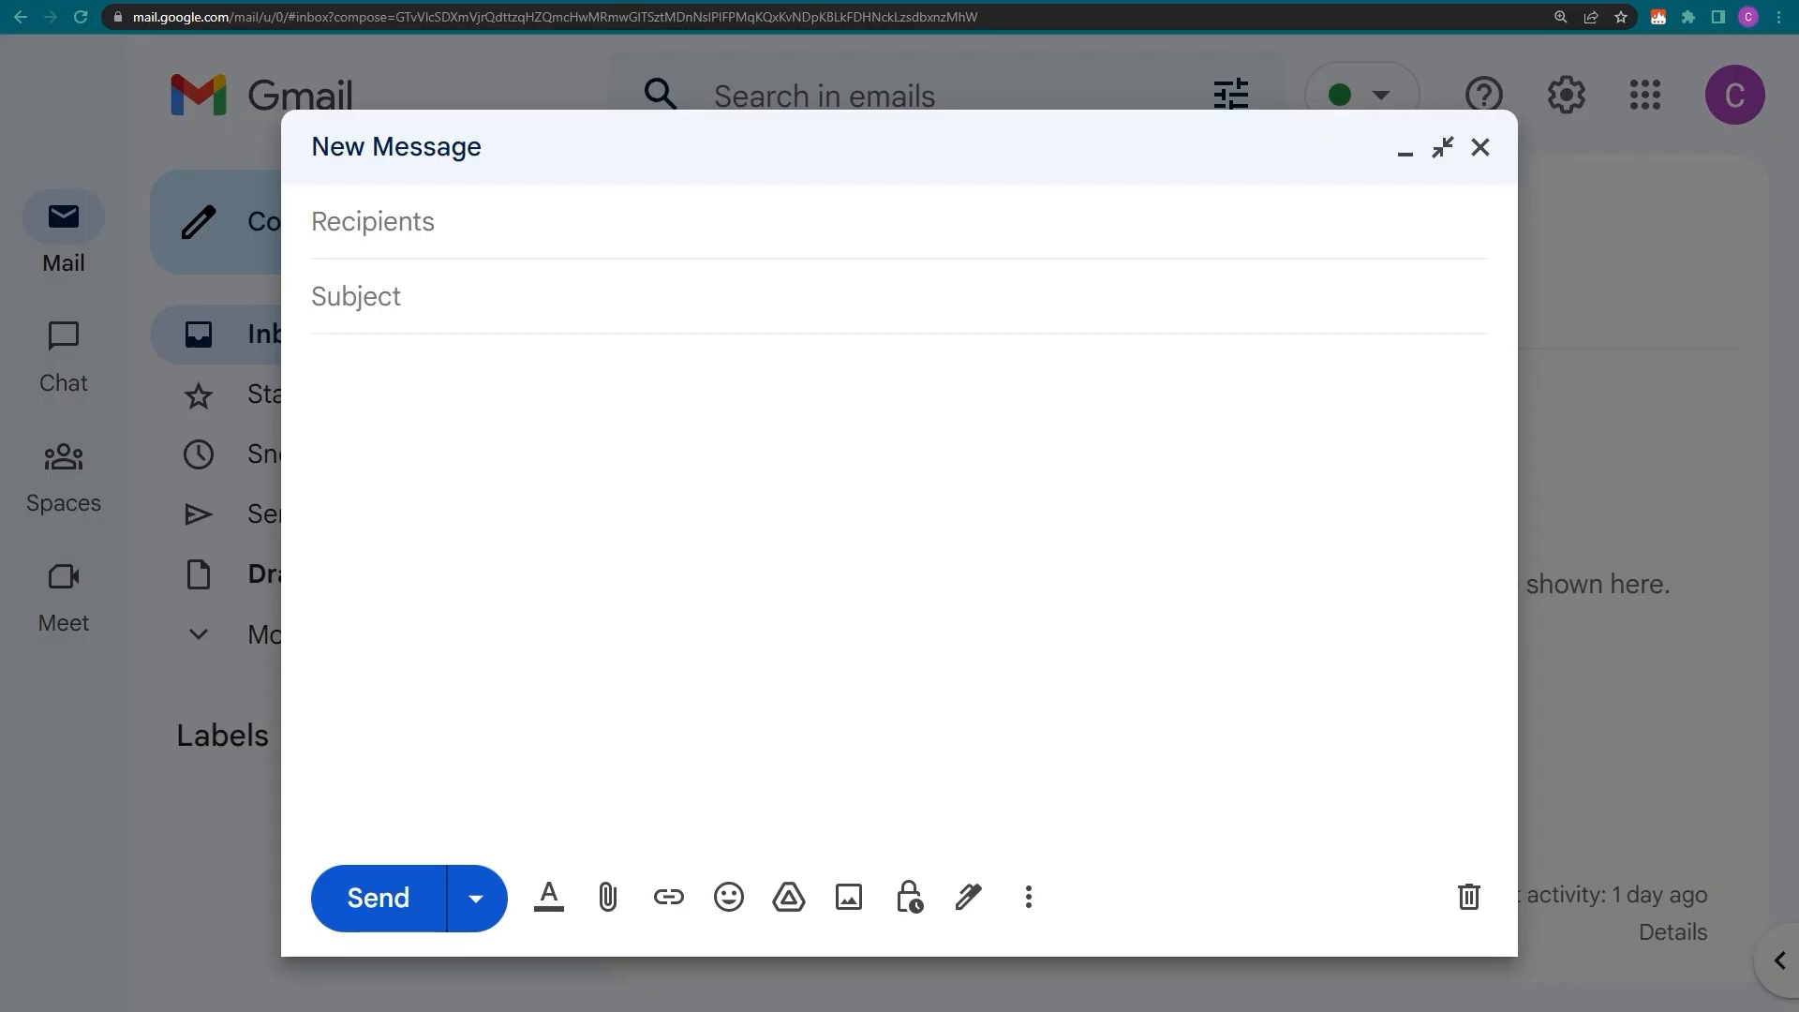
Preview the /do snippet adding 157 loyalty points for Sasha, then dismiss it
type("/do")
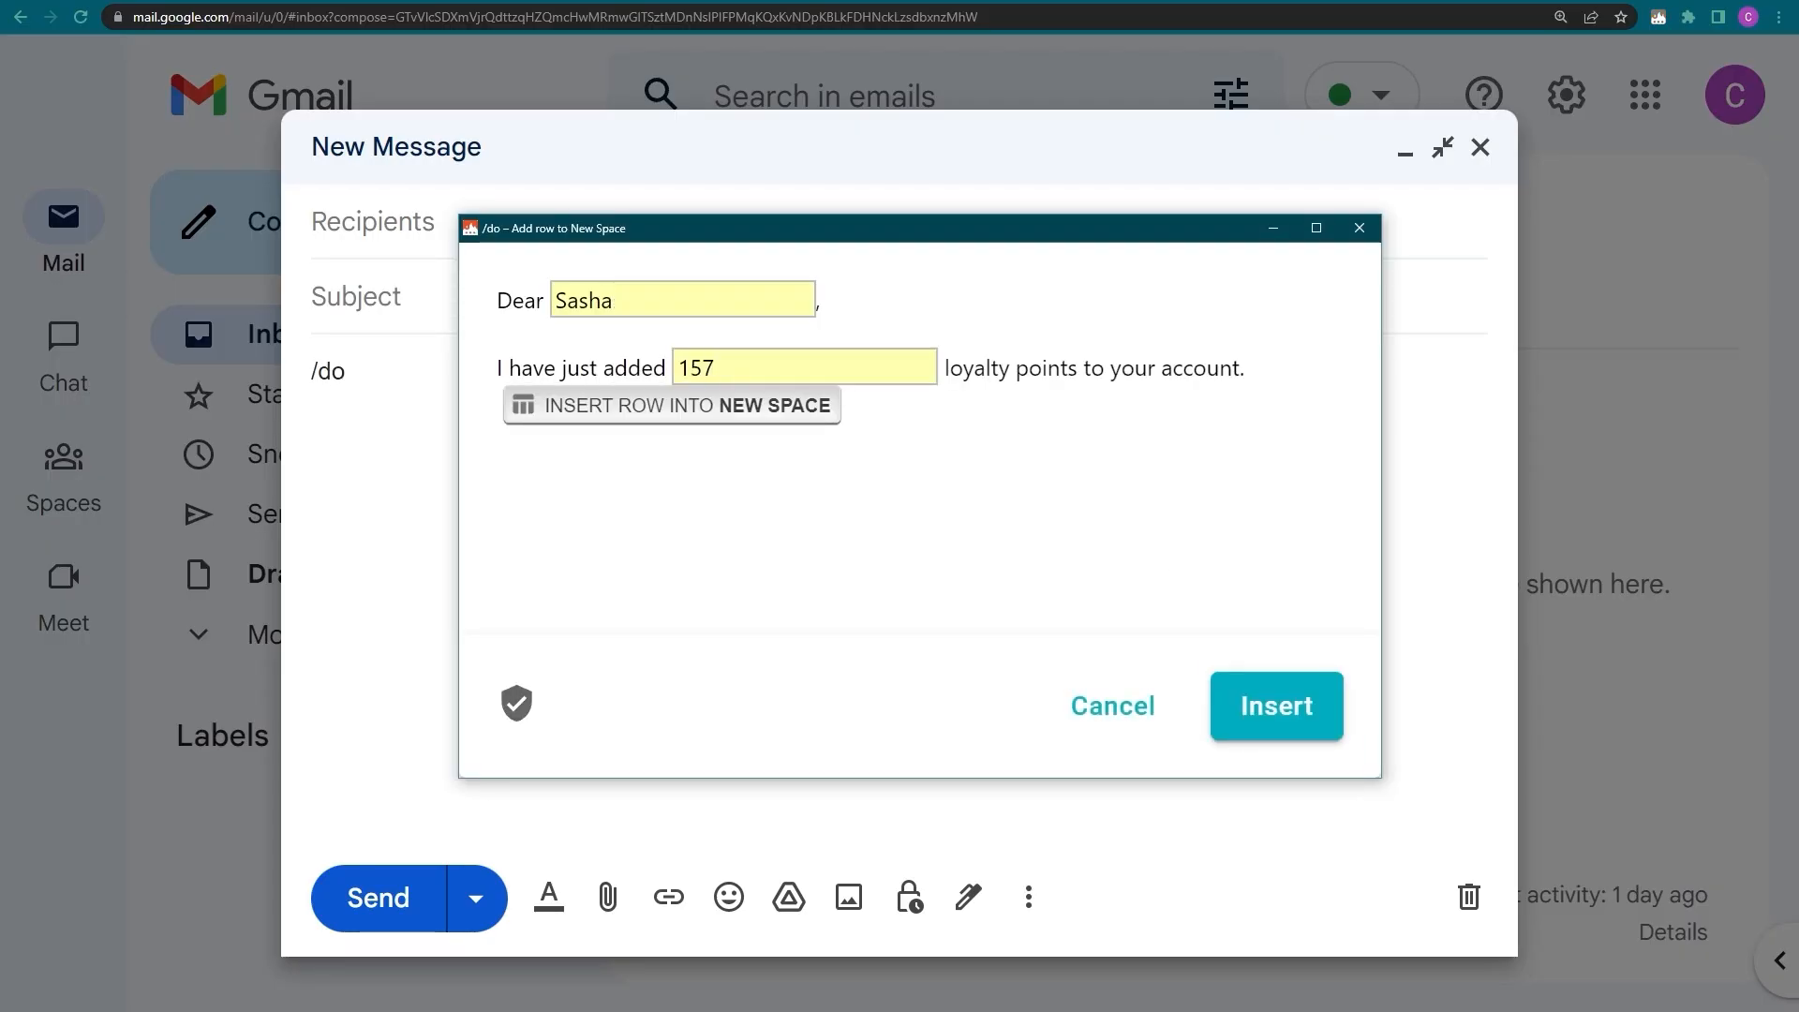
left_click(1276, 705)
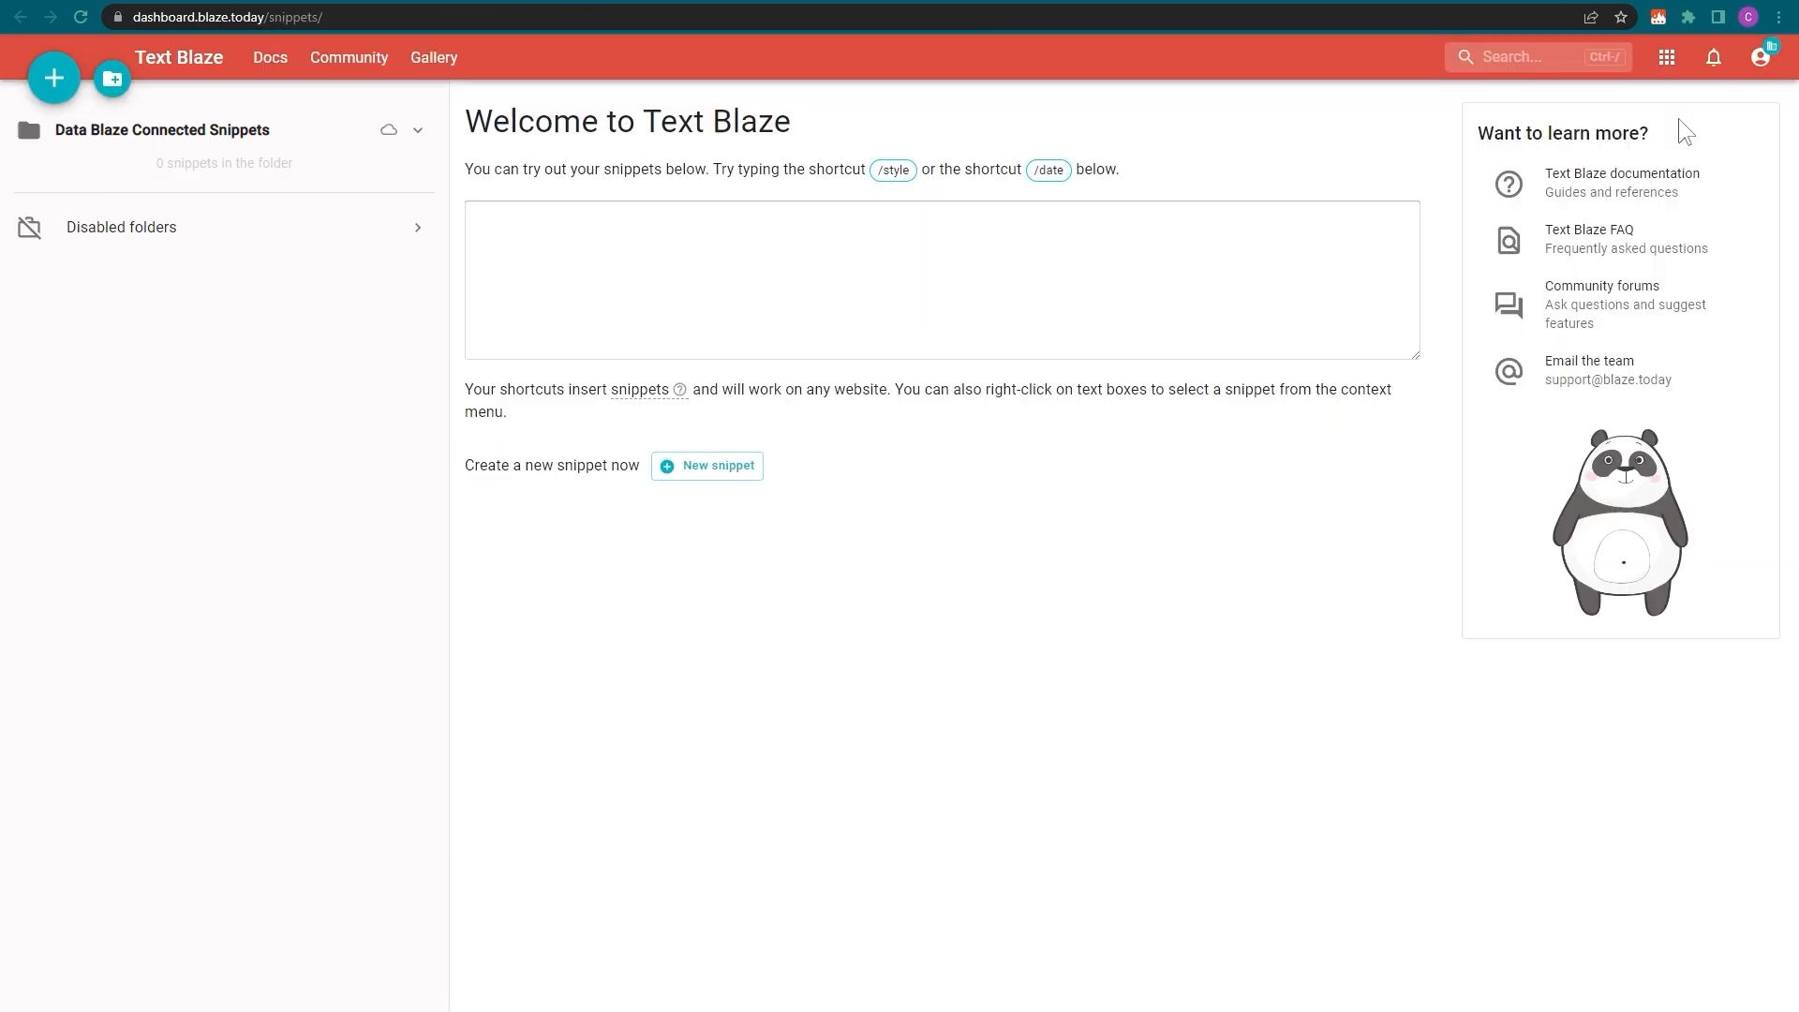
Add the 'Use row in Loyalty Points' snippet from Data Blaze to Text Blaze
left_click(1667, 56)
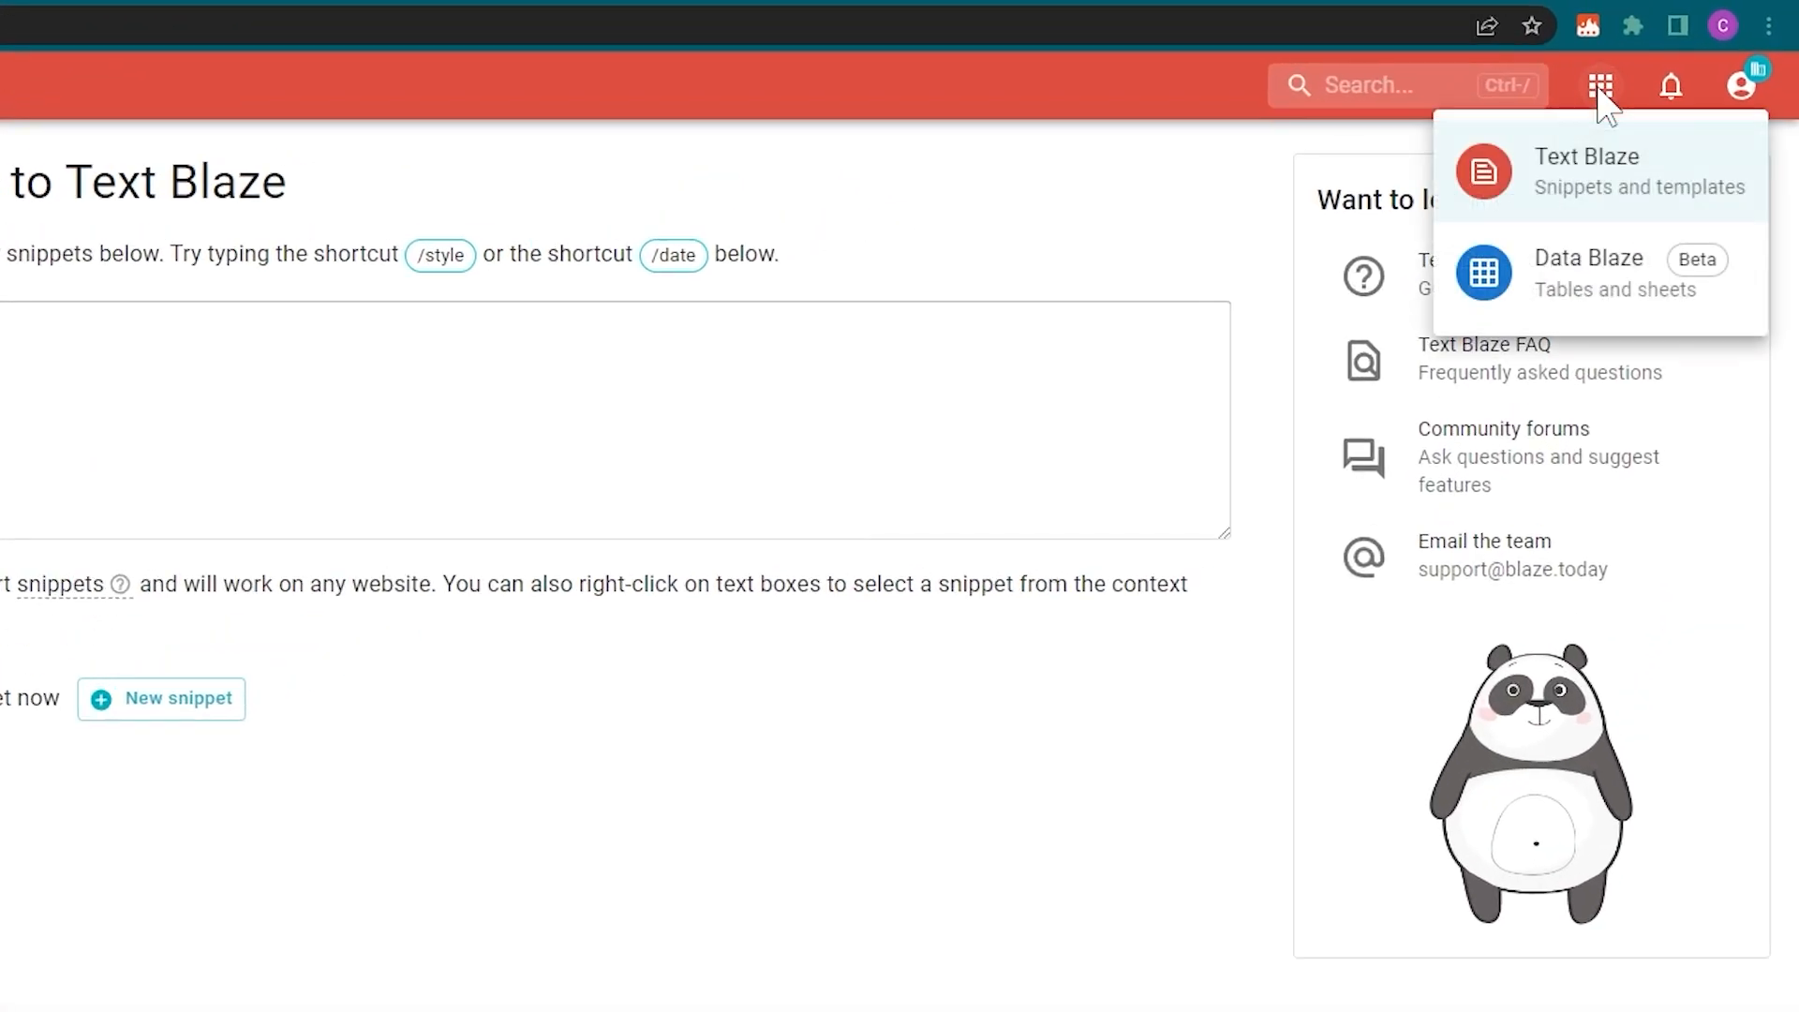
left_click(1590, 272)
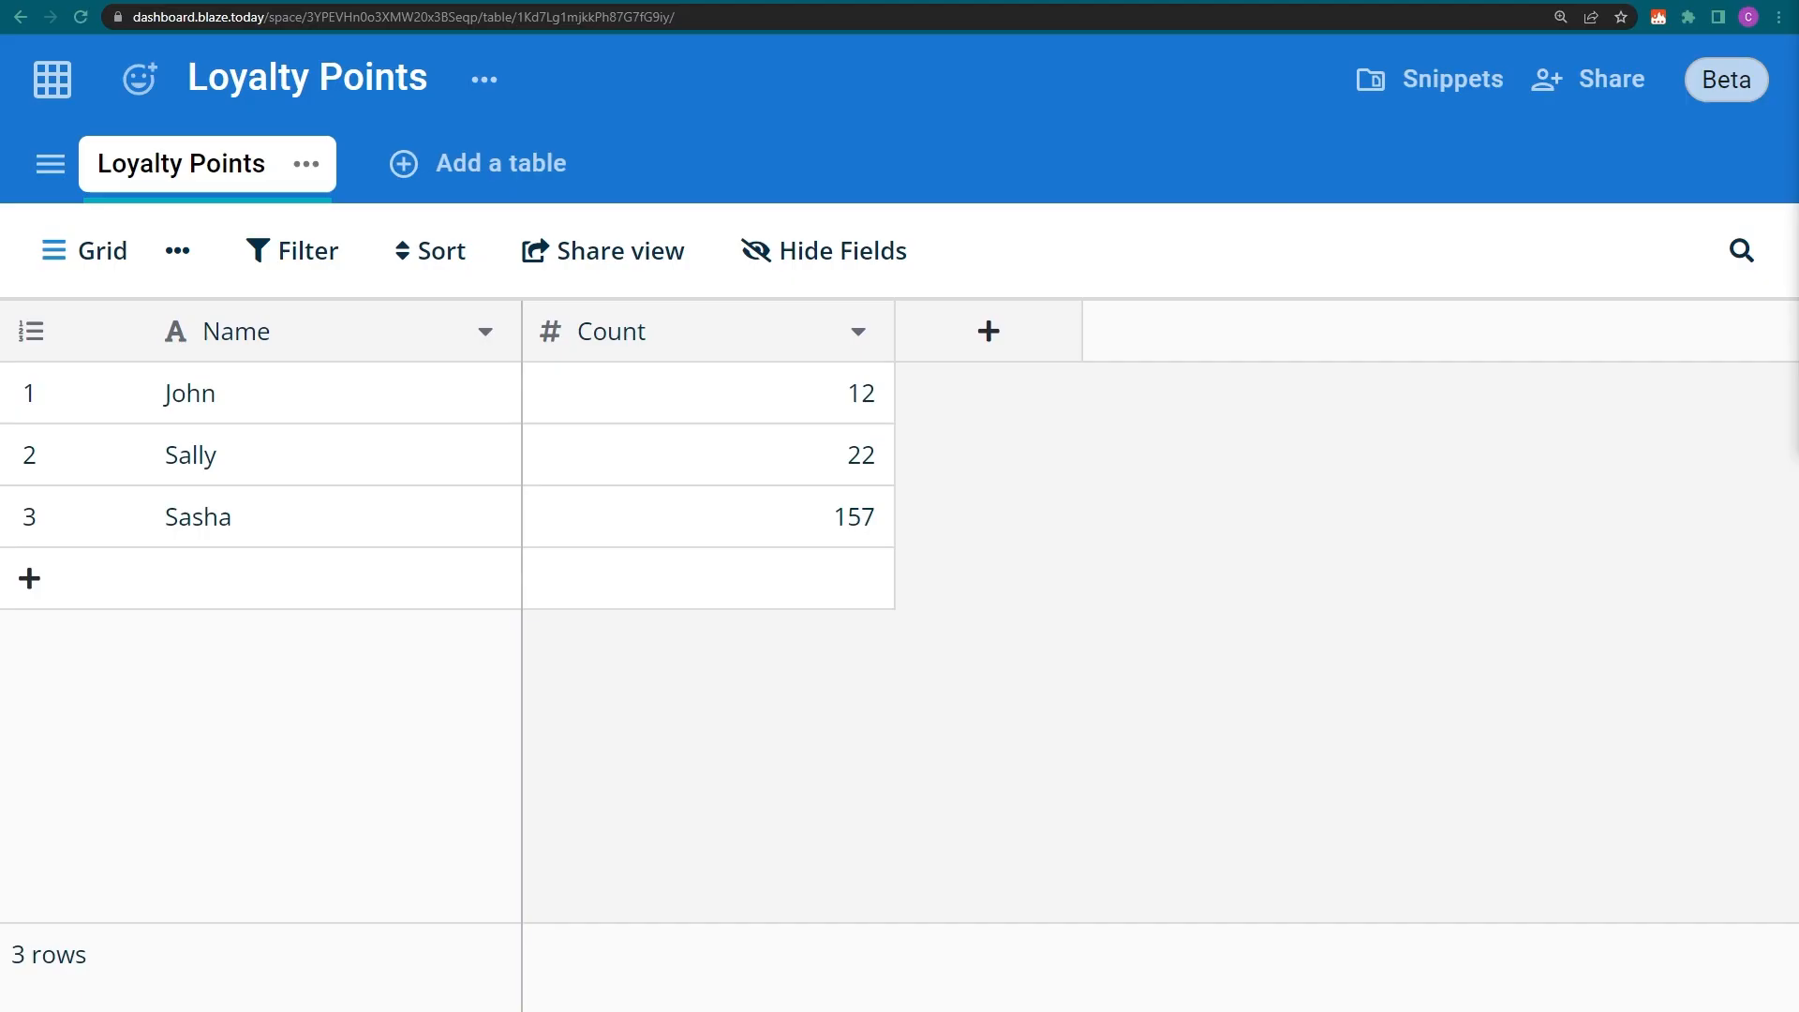
left_click(1453, 79)
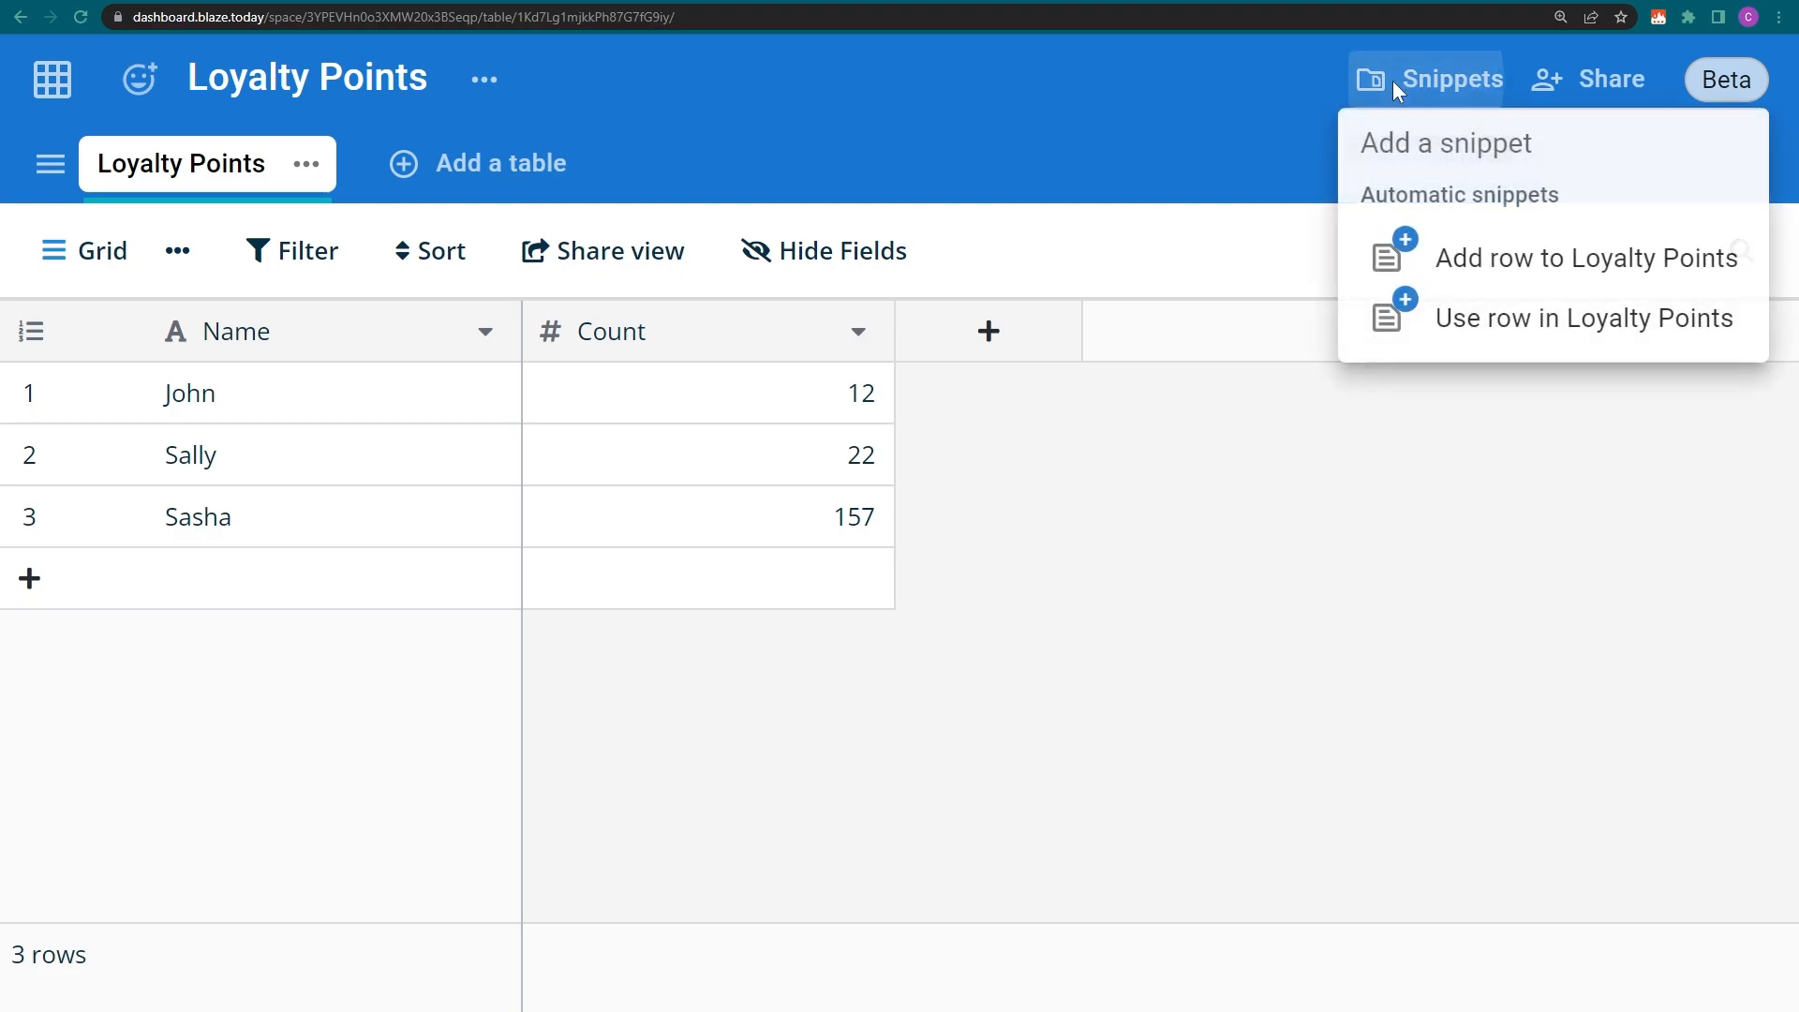
left_click(1582, 317)
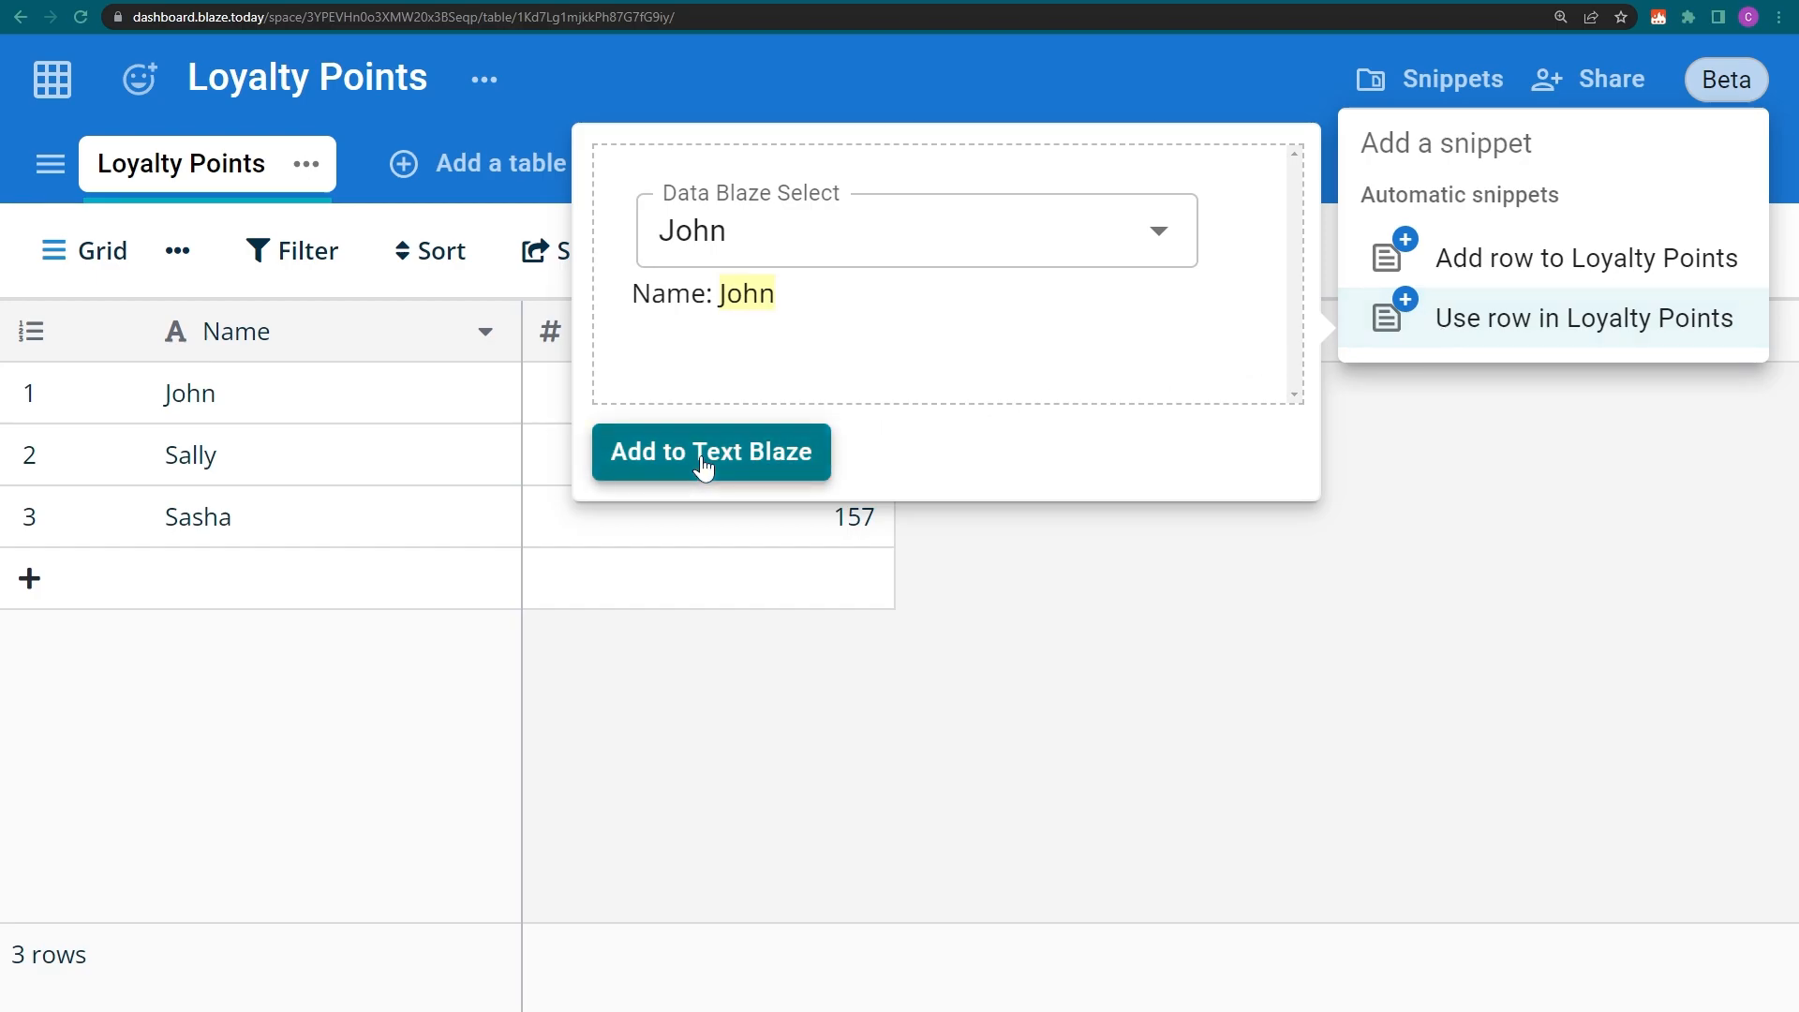
left_click(712, 452)
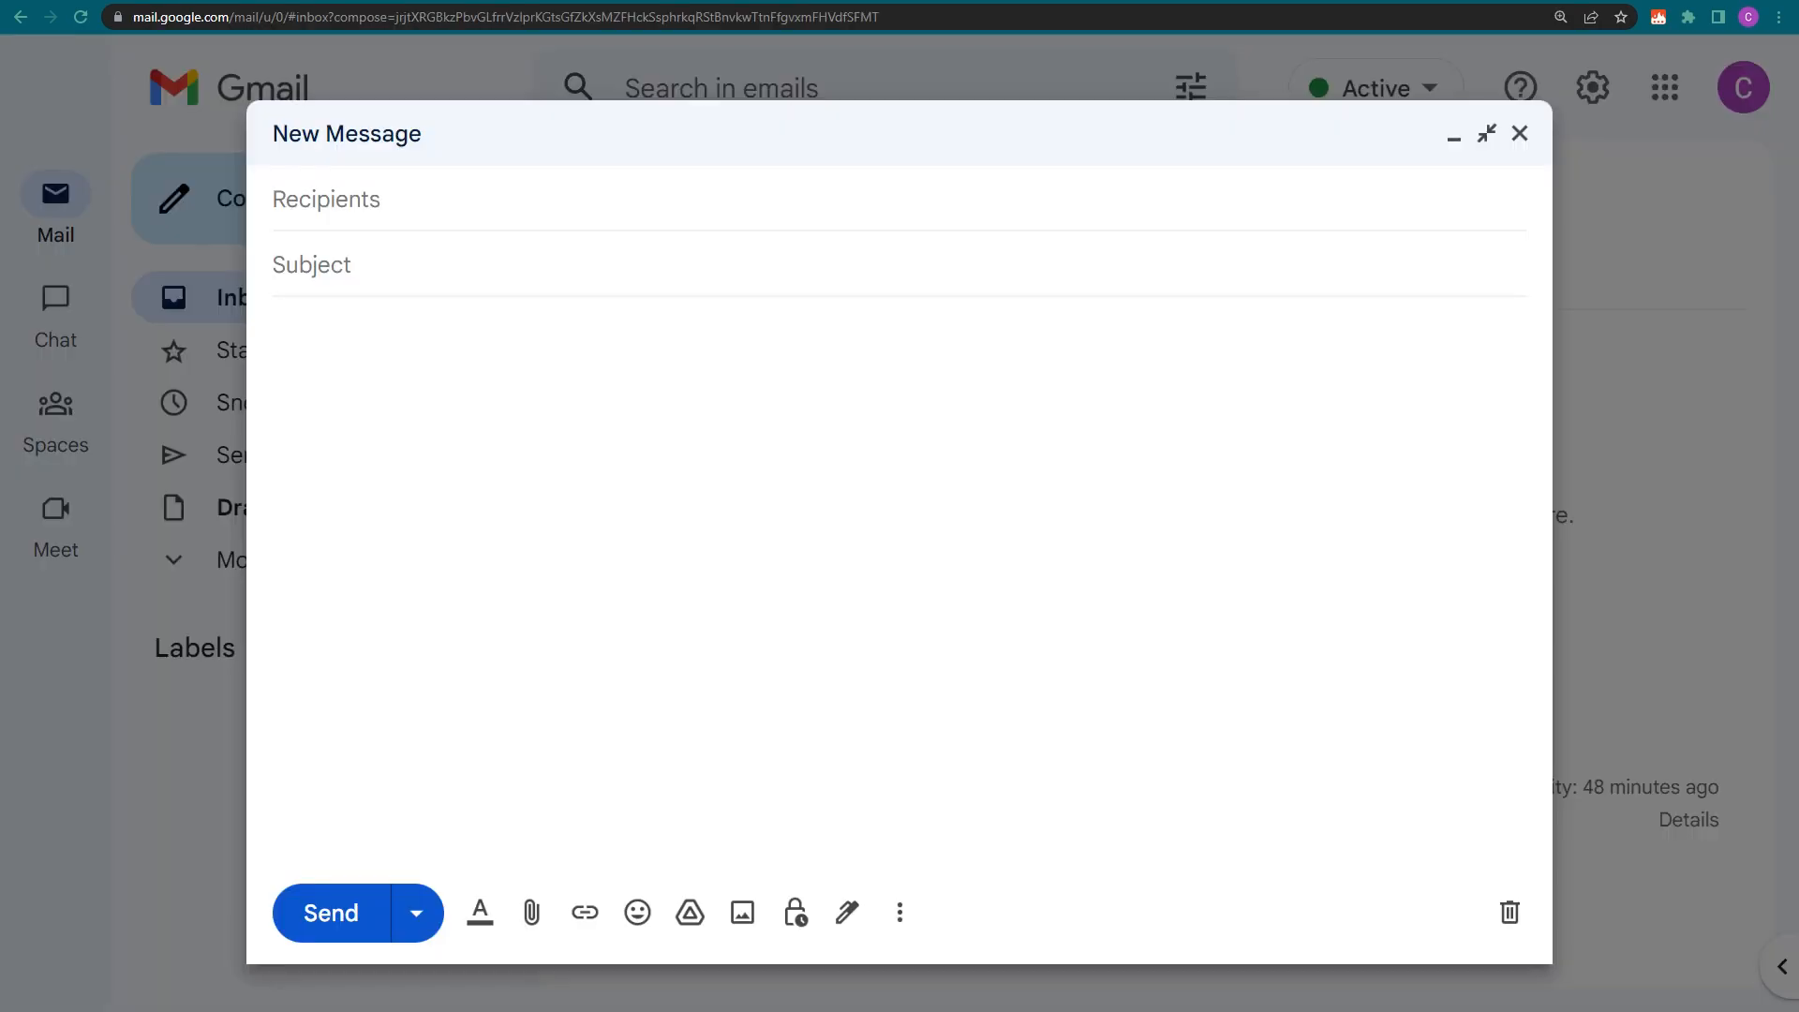
Run /bal in the draft and browse the customers listed in its Loyalty Points dropdown
type("/bal")
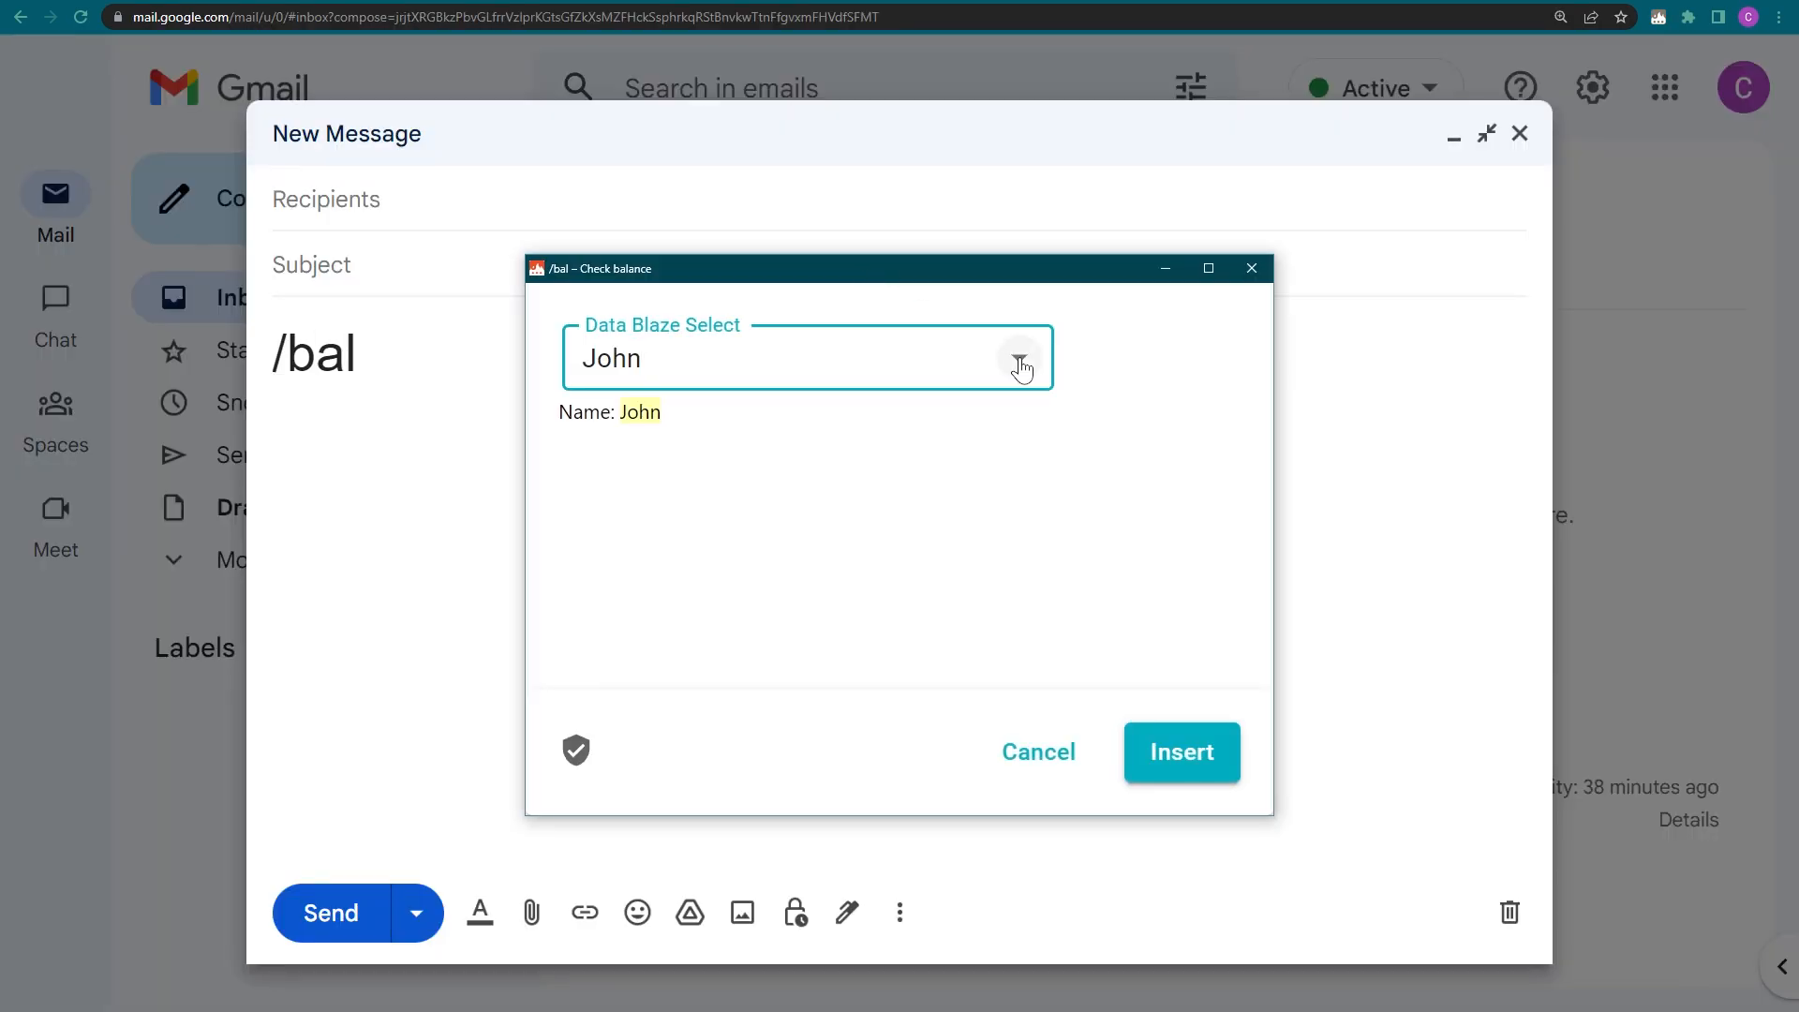
left_click(1020, 358)
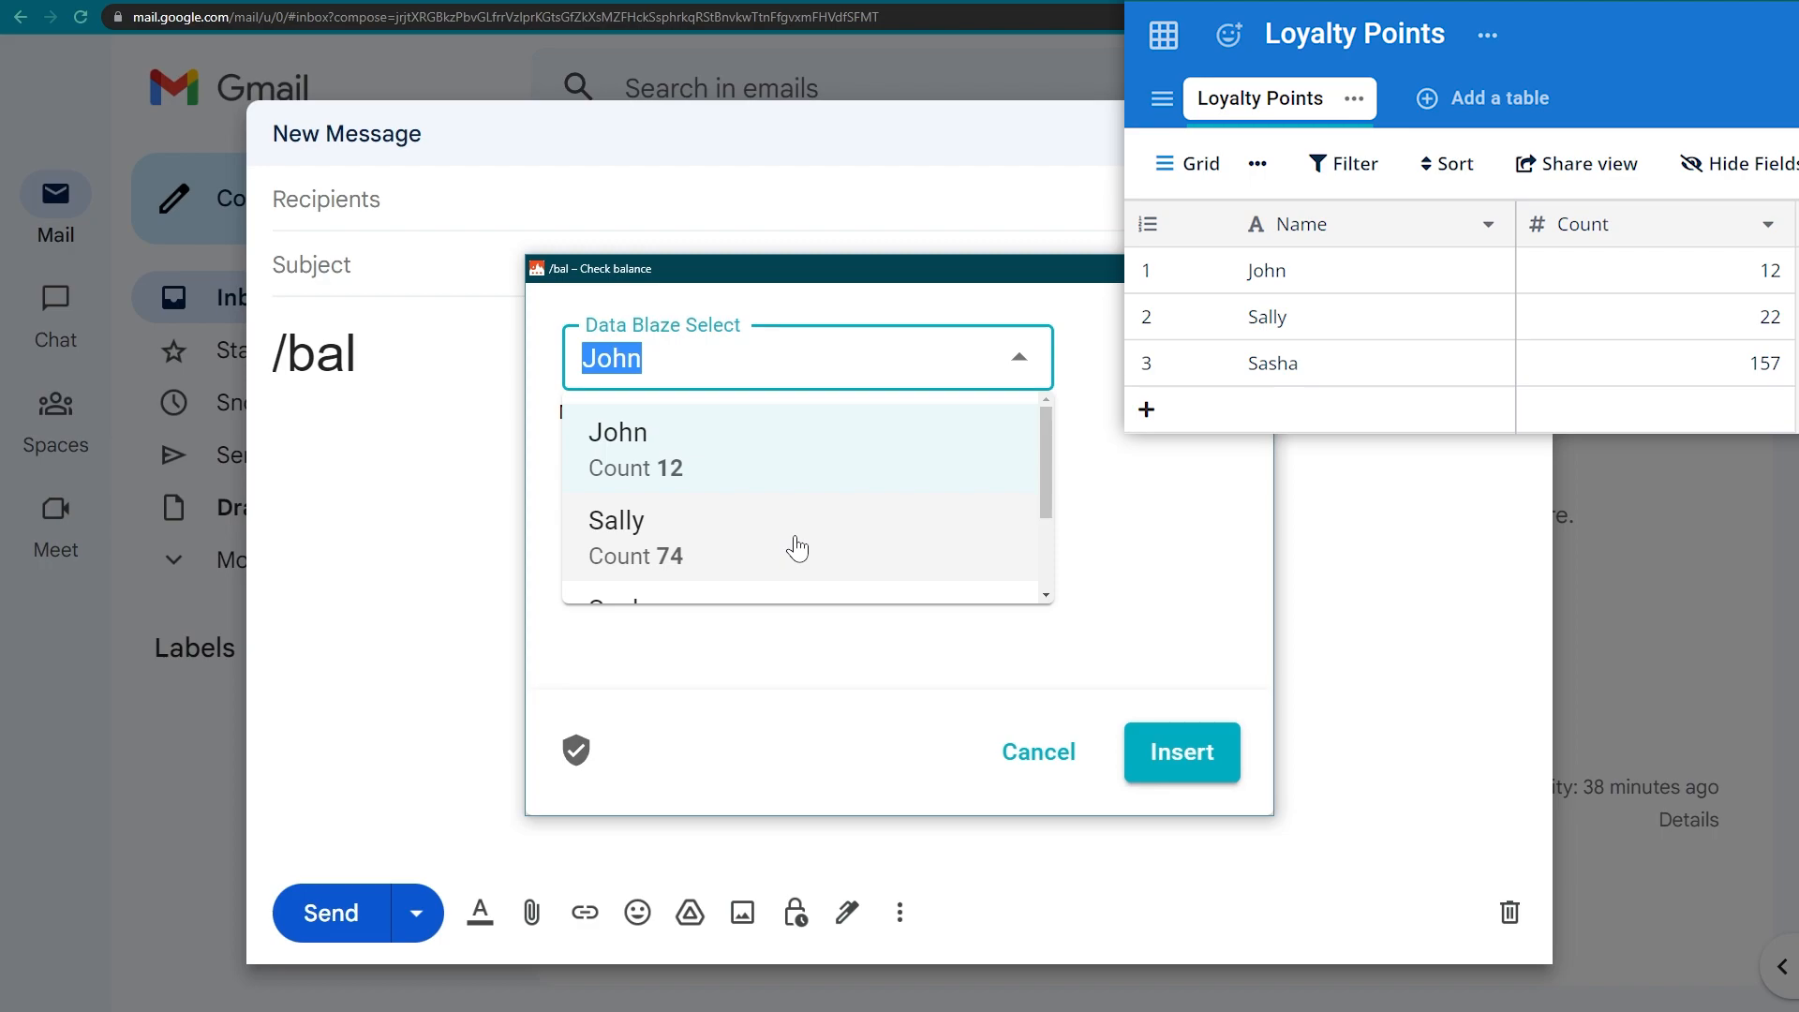
scroll("down", 3)
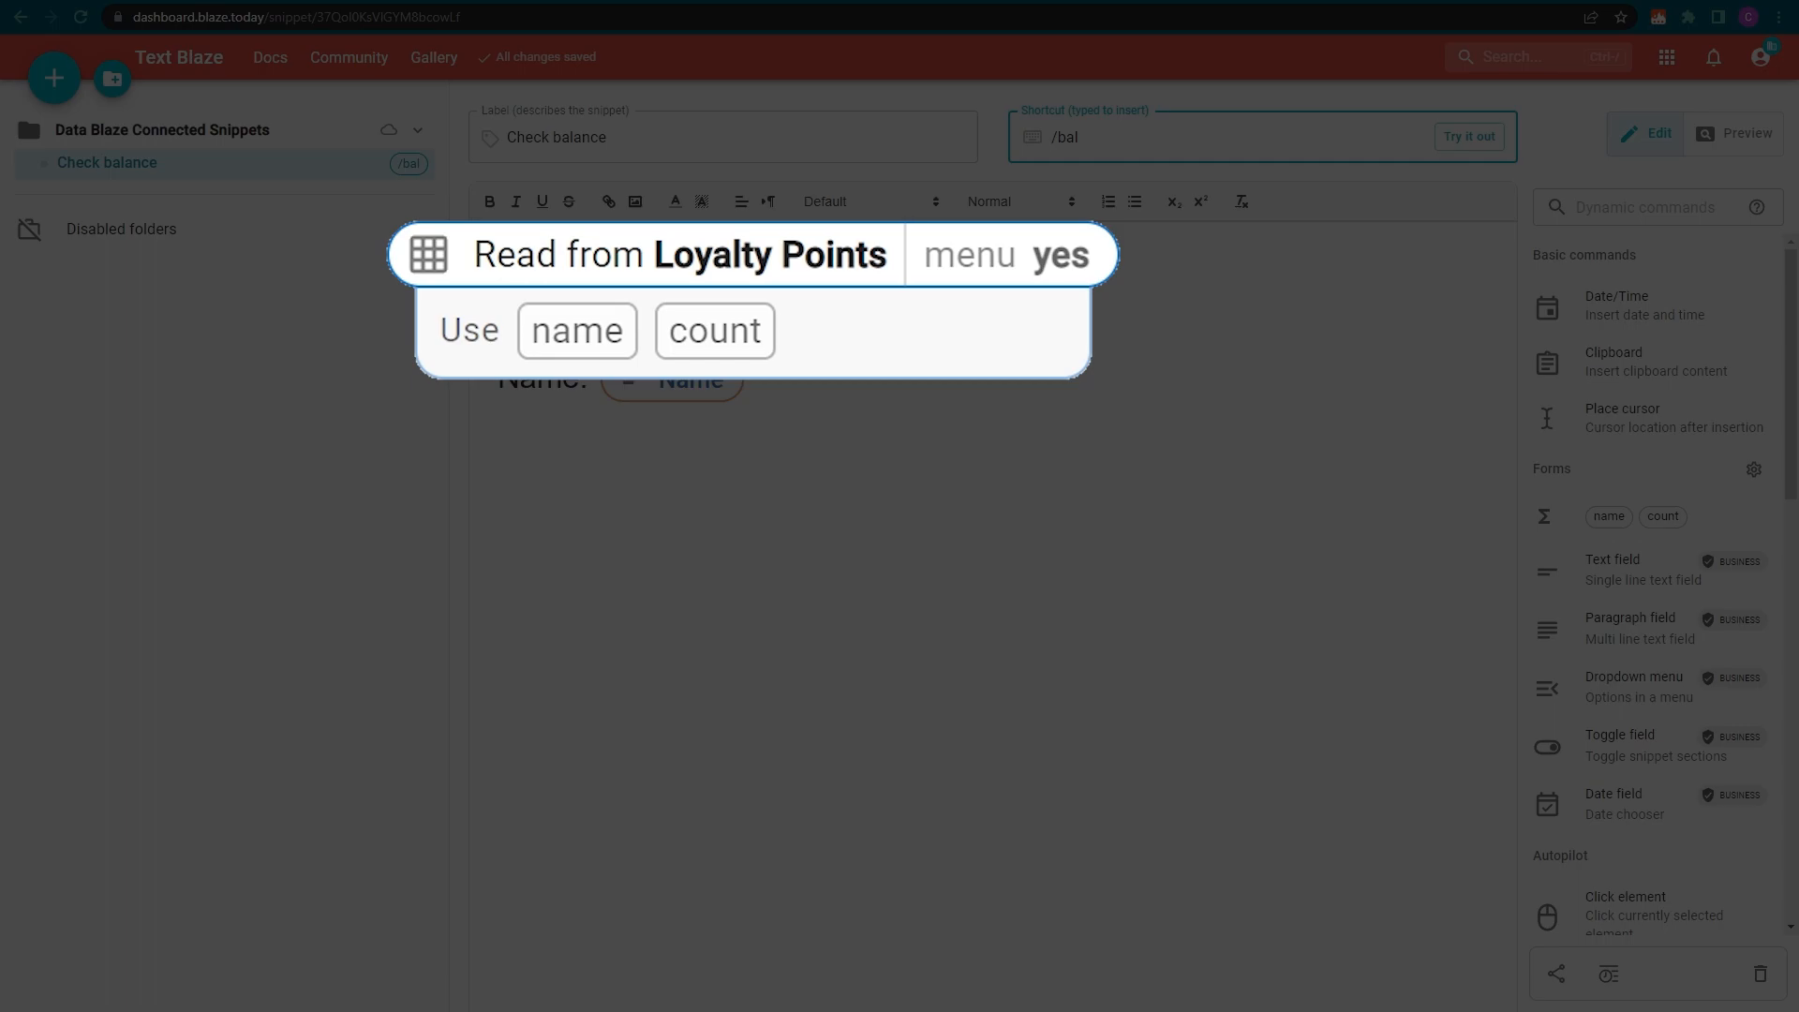
Start the Check balance snippet with 'Dear', the Name field, then a comma
left_click(429, 255)
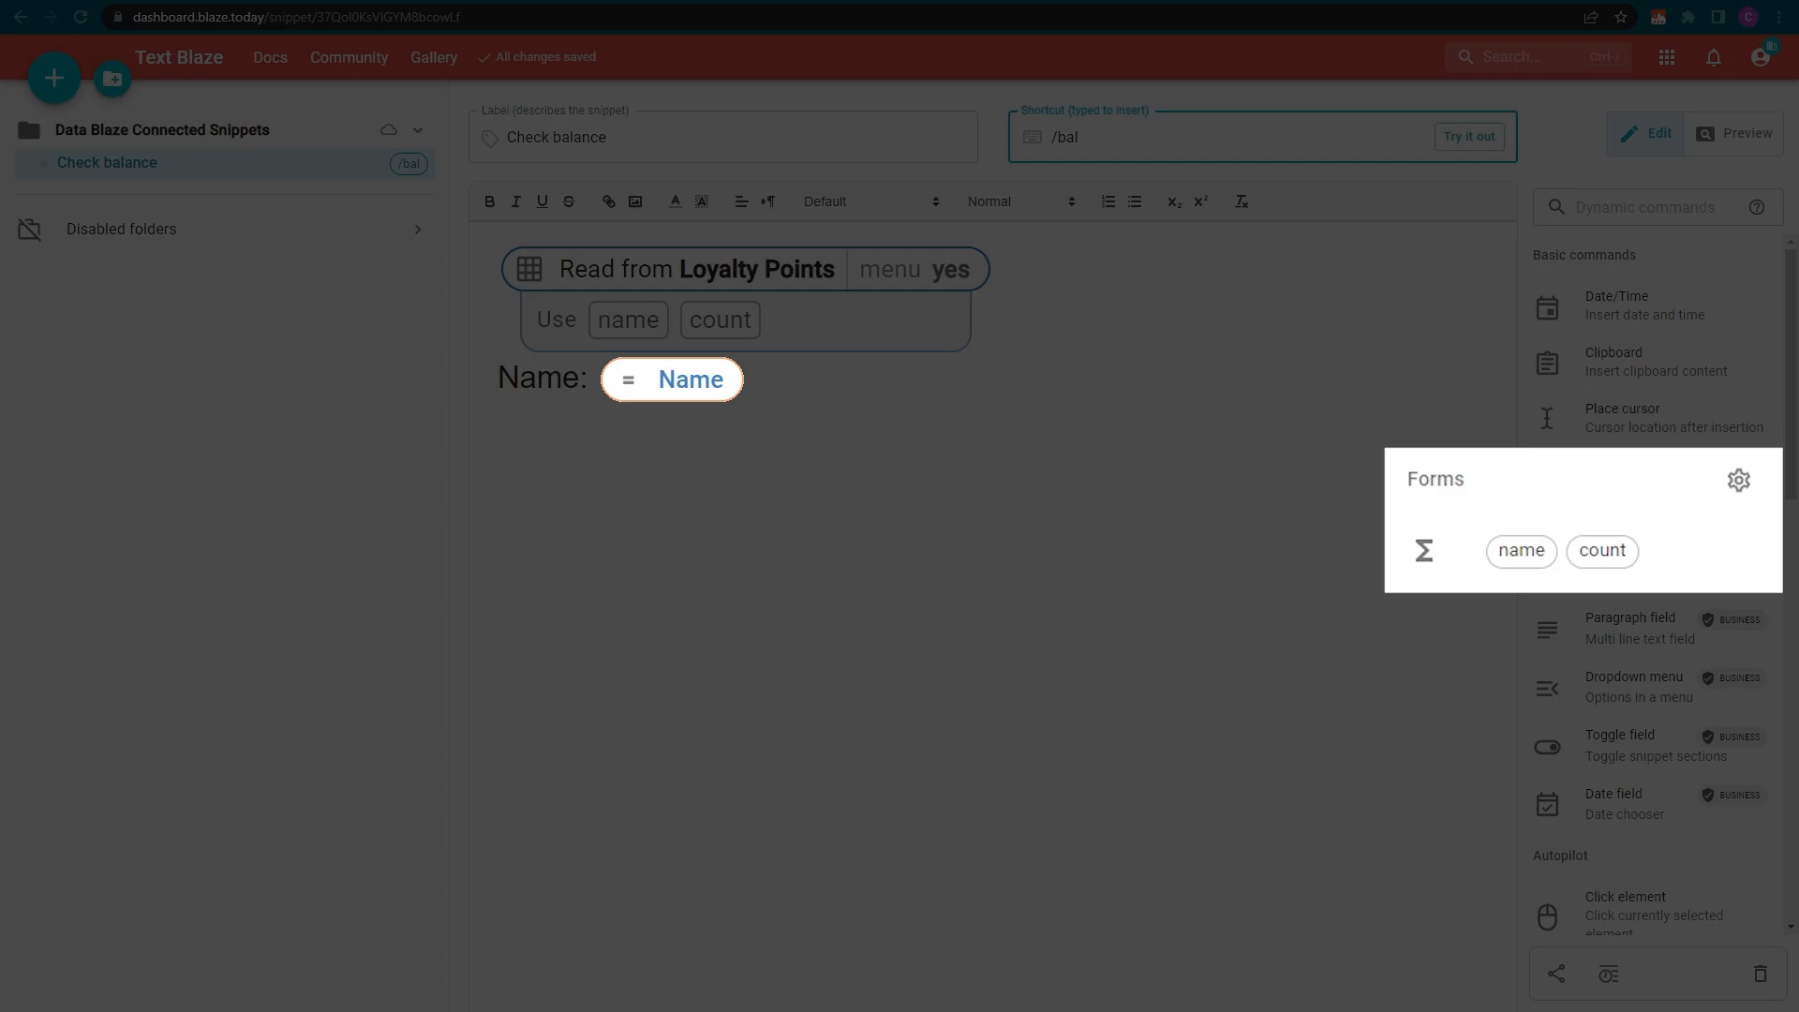
left_click(914, 270)
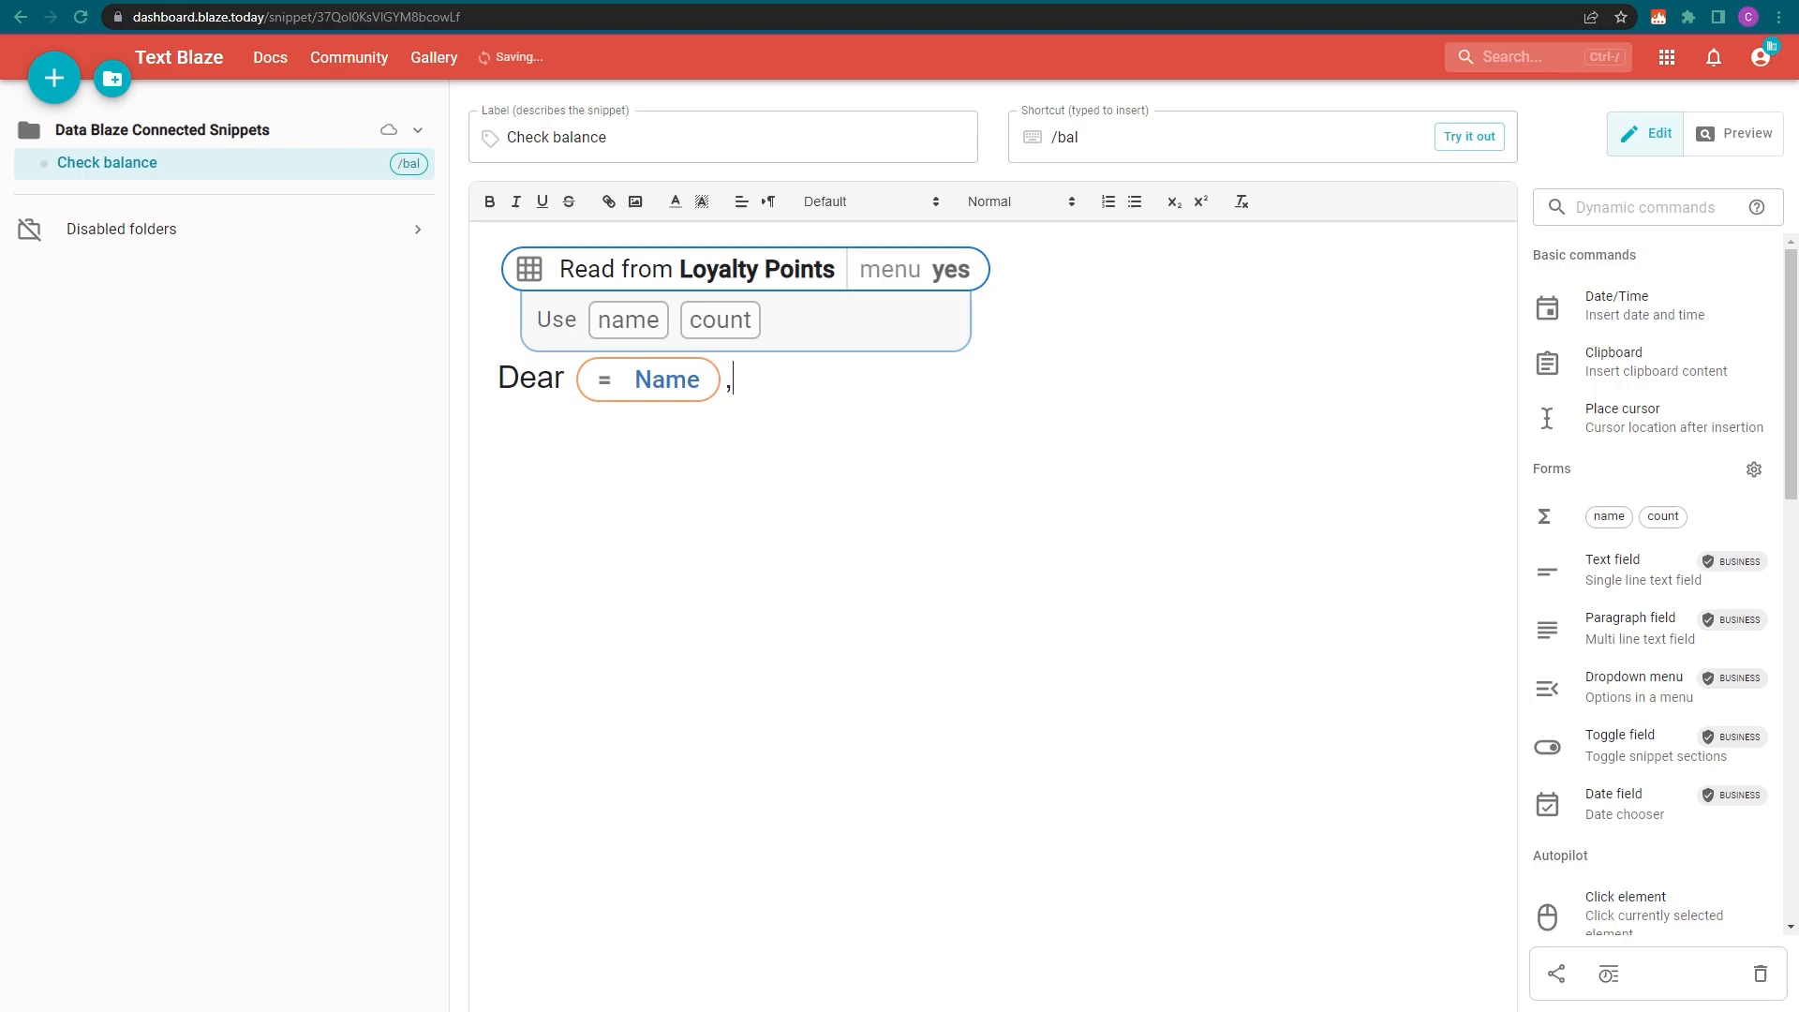
Add 'I confirm that your loyalty point balance is' followed by the customer's count field
type("I confirm that your loyalty point balance is")
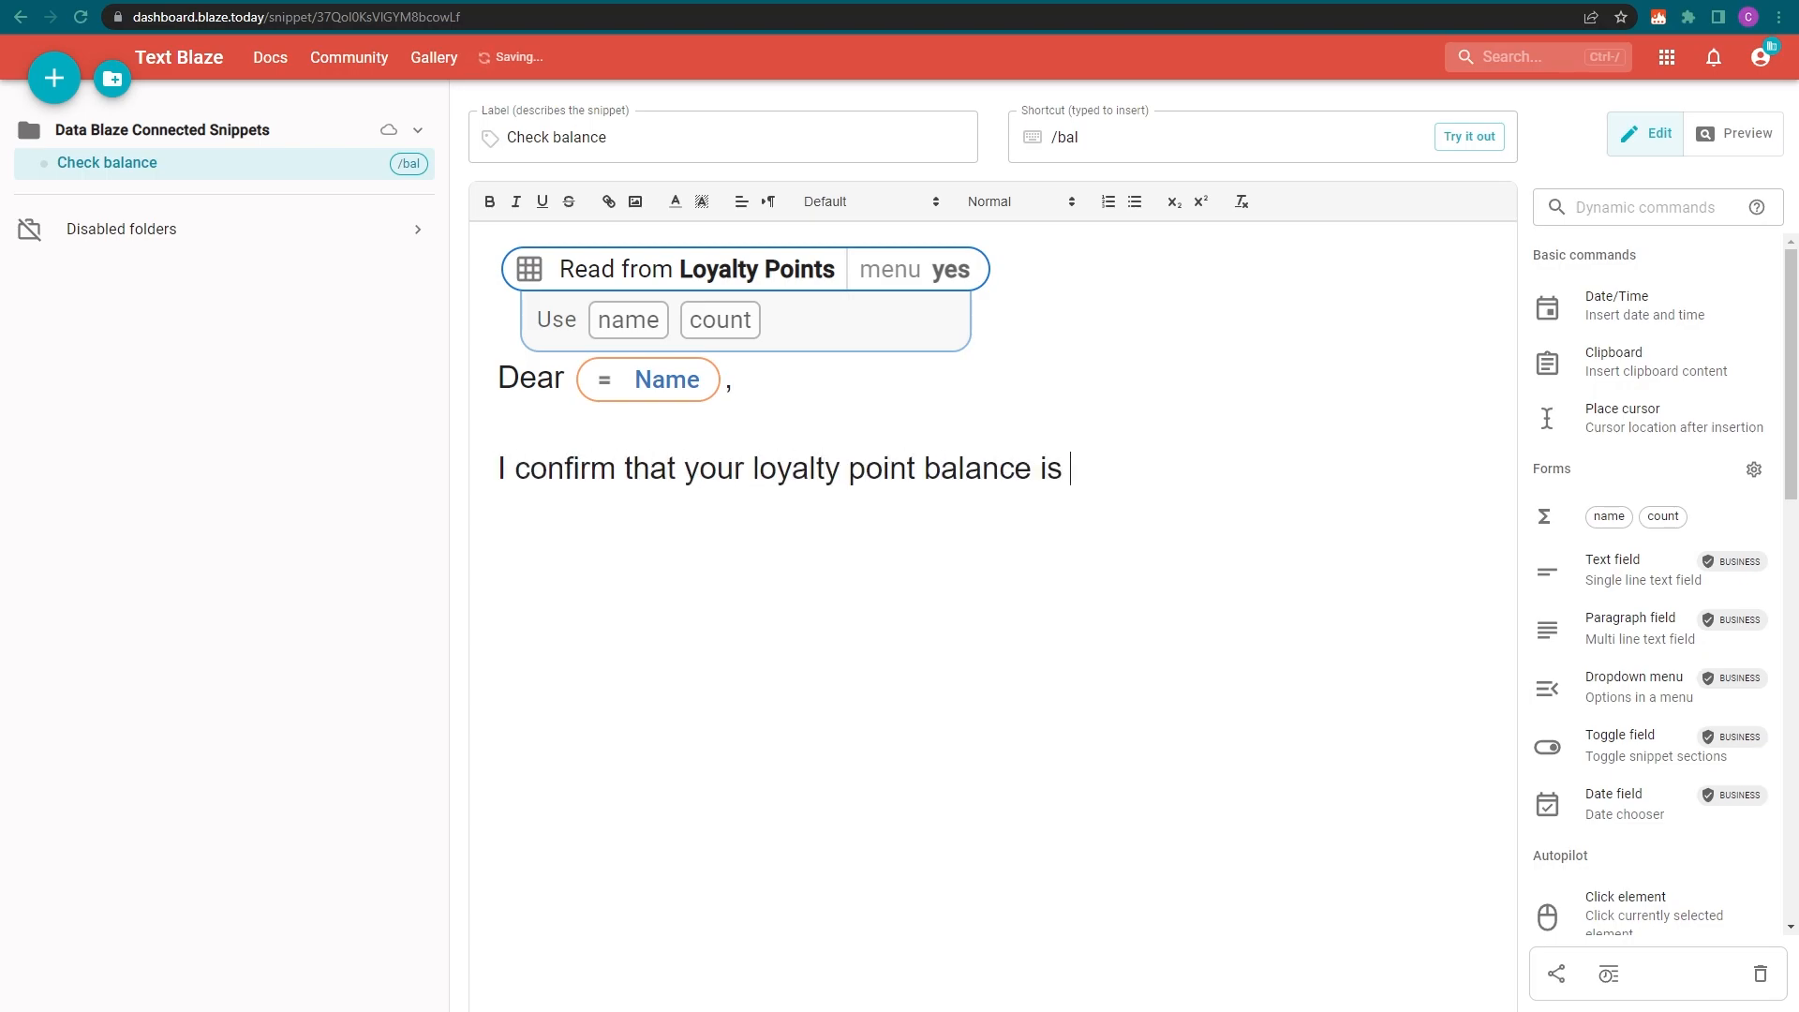
left_click(720, 319)
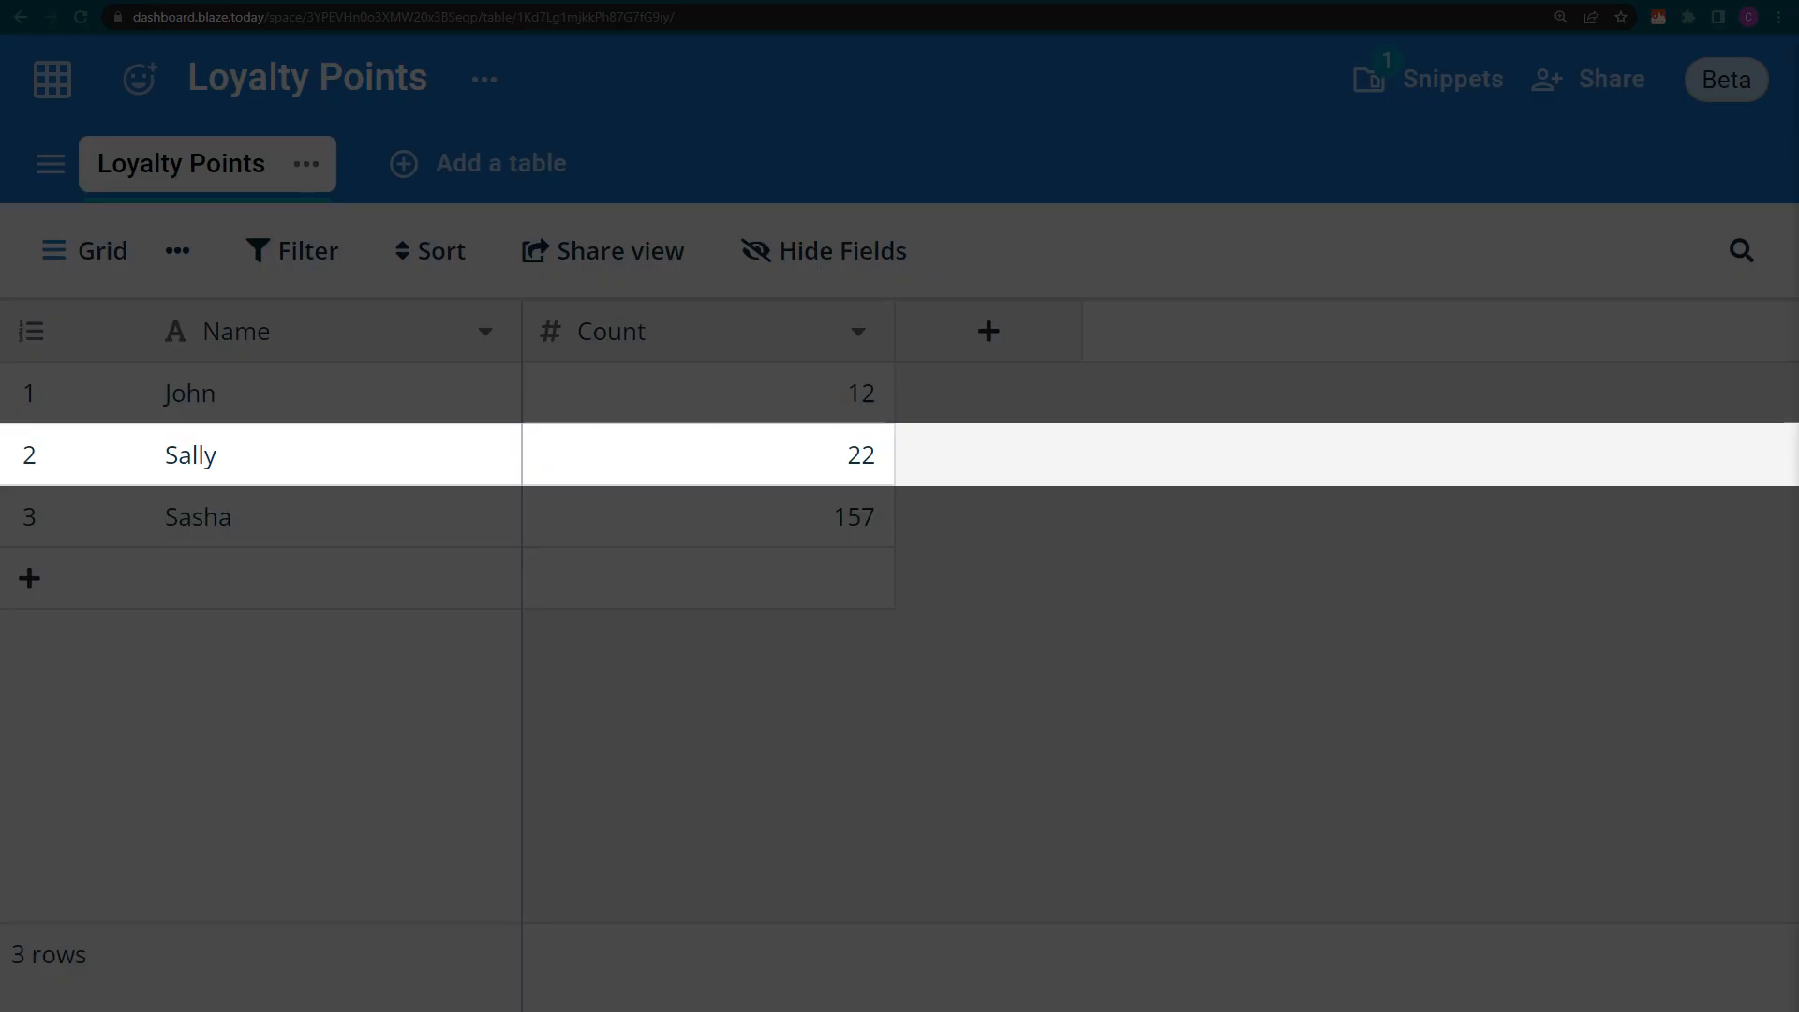
Set row 2's Count in the Loyalty Points table to 74
type("74")
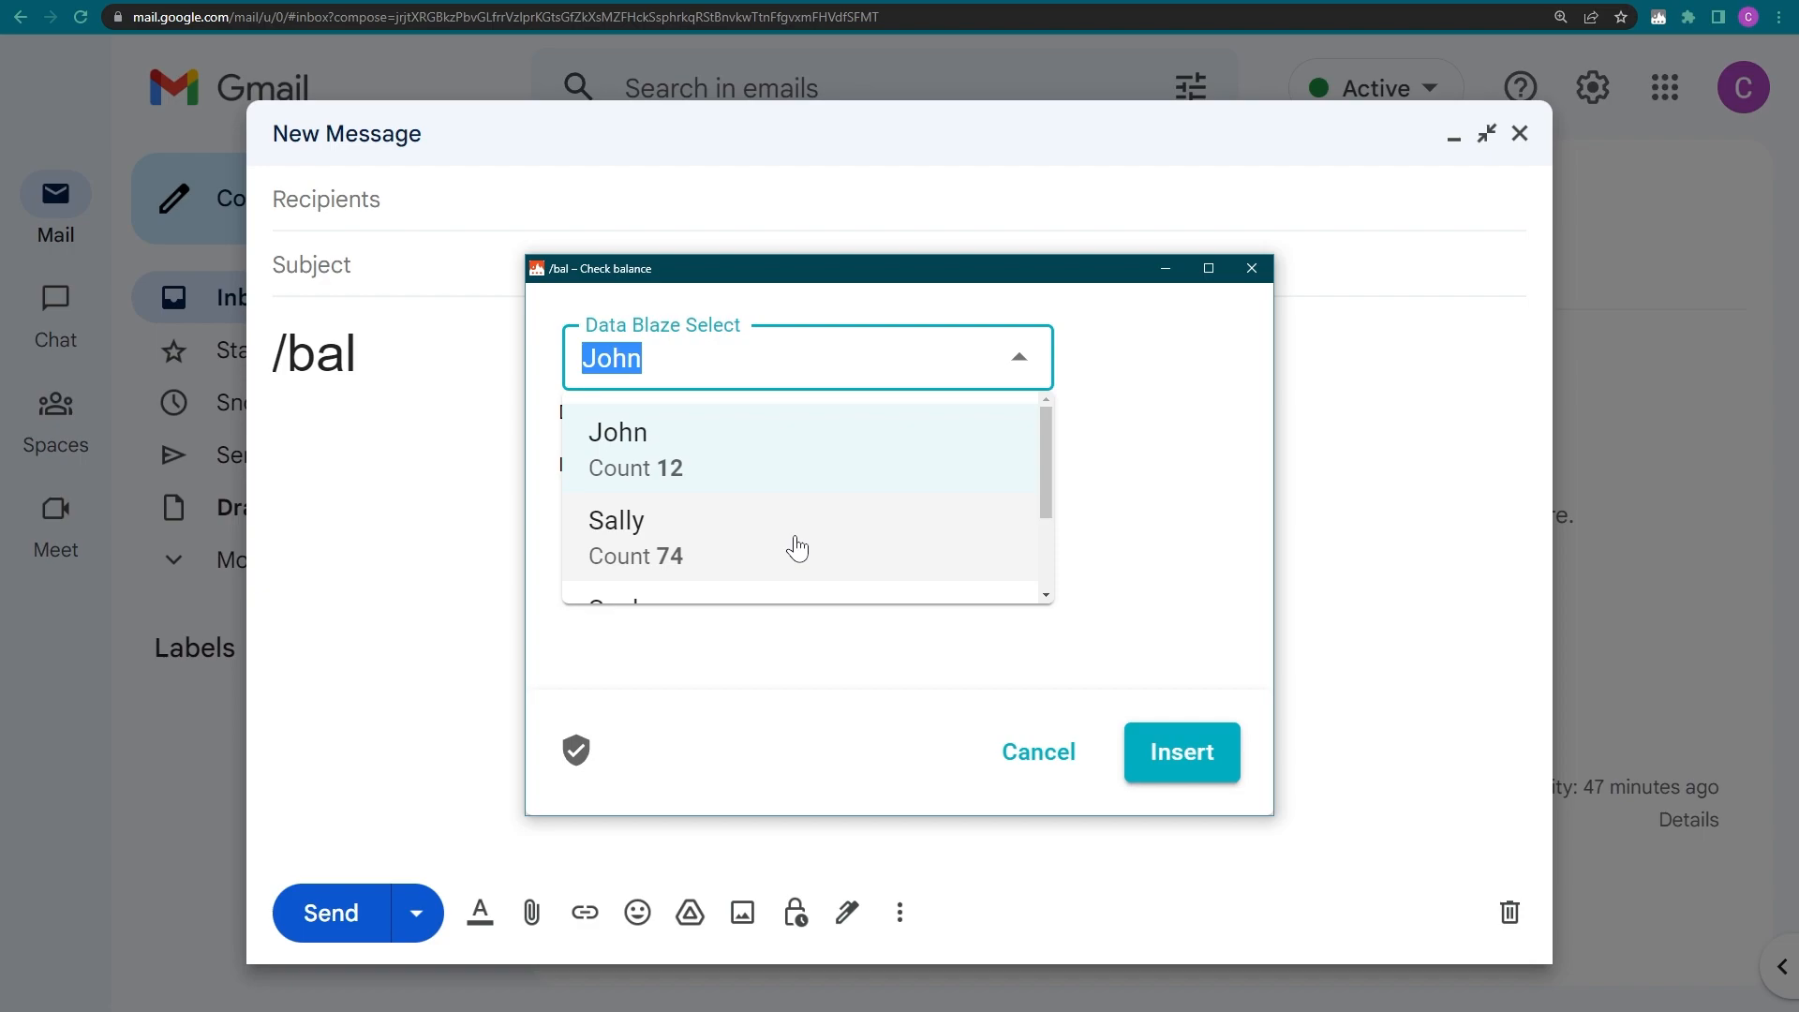
Choose Sally in the /bal form and insert her 74-point balance message
left_click(617, 538)
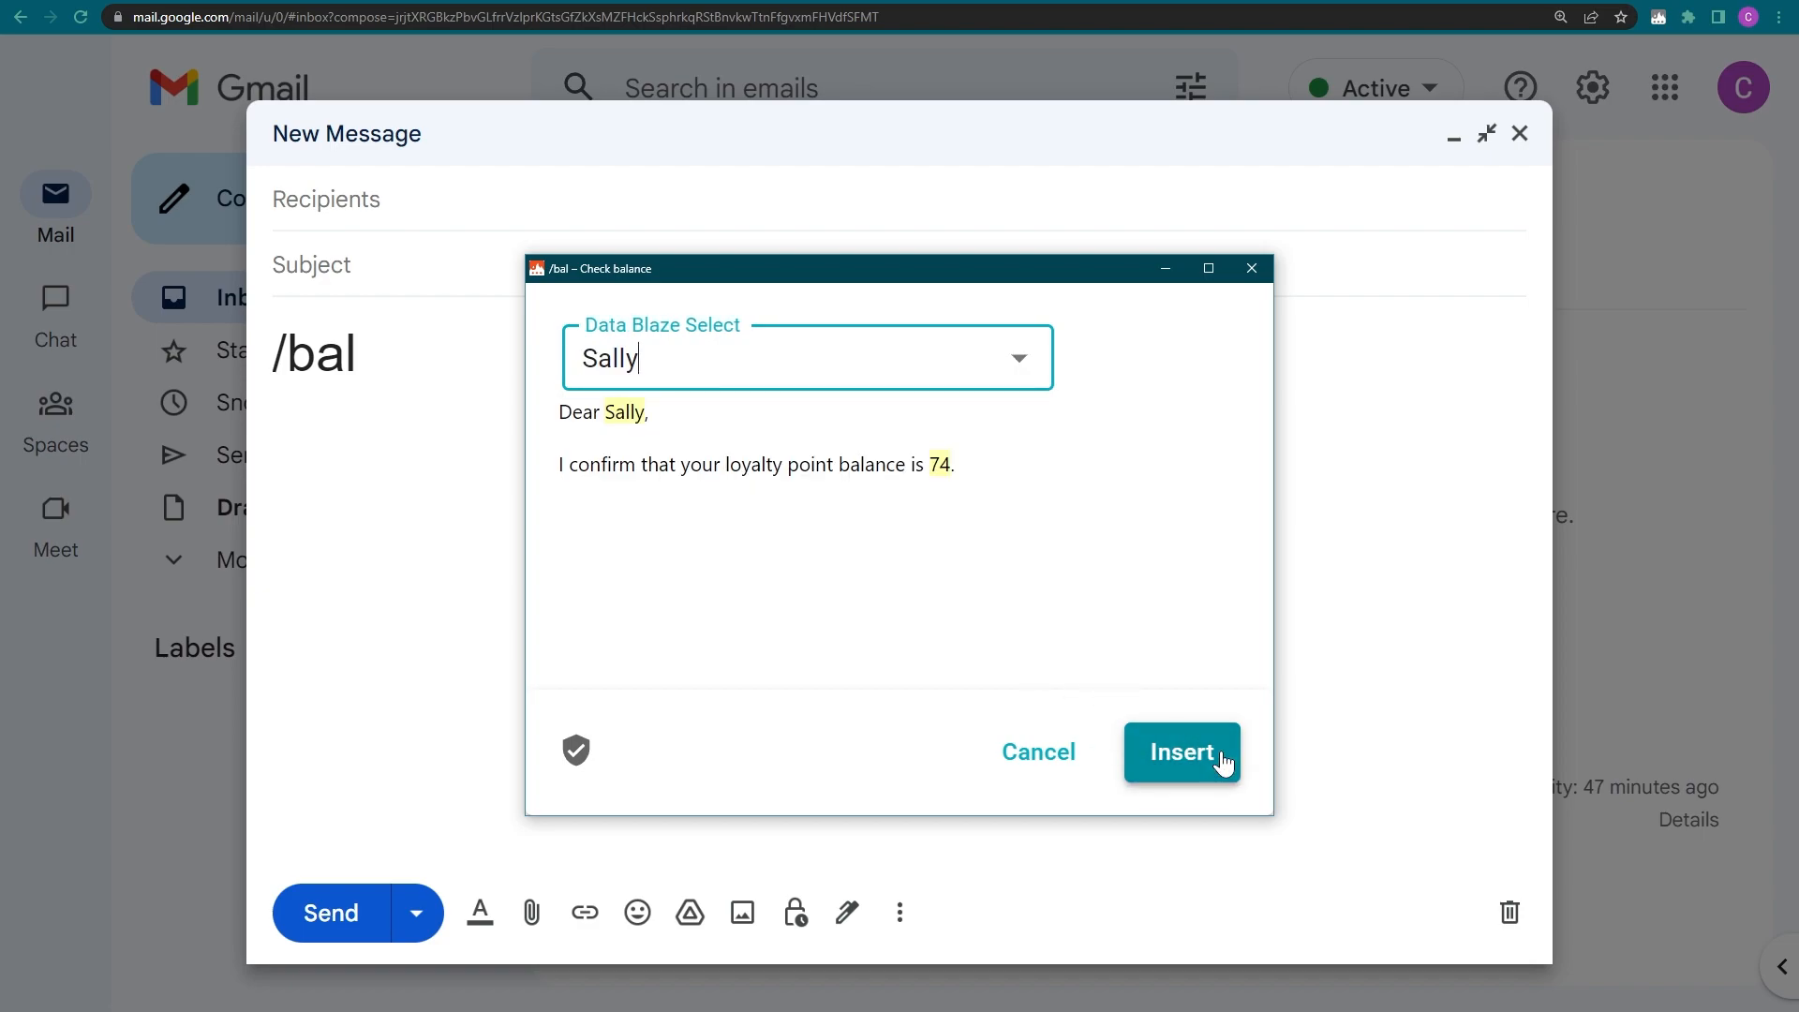
left_click(1180, 753)
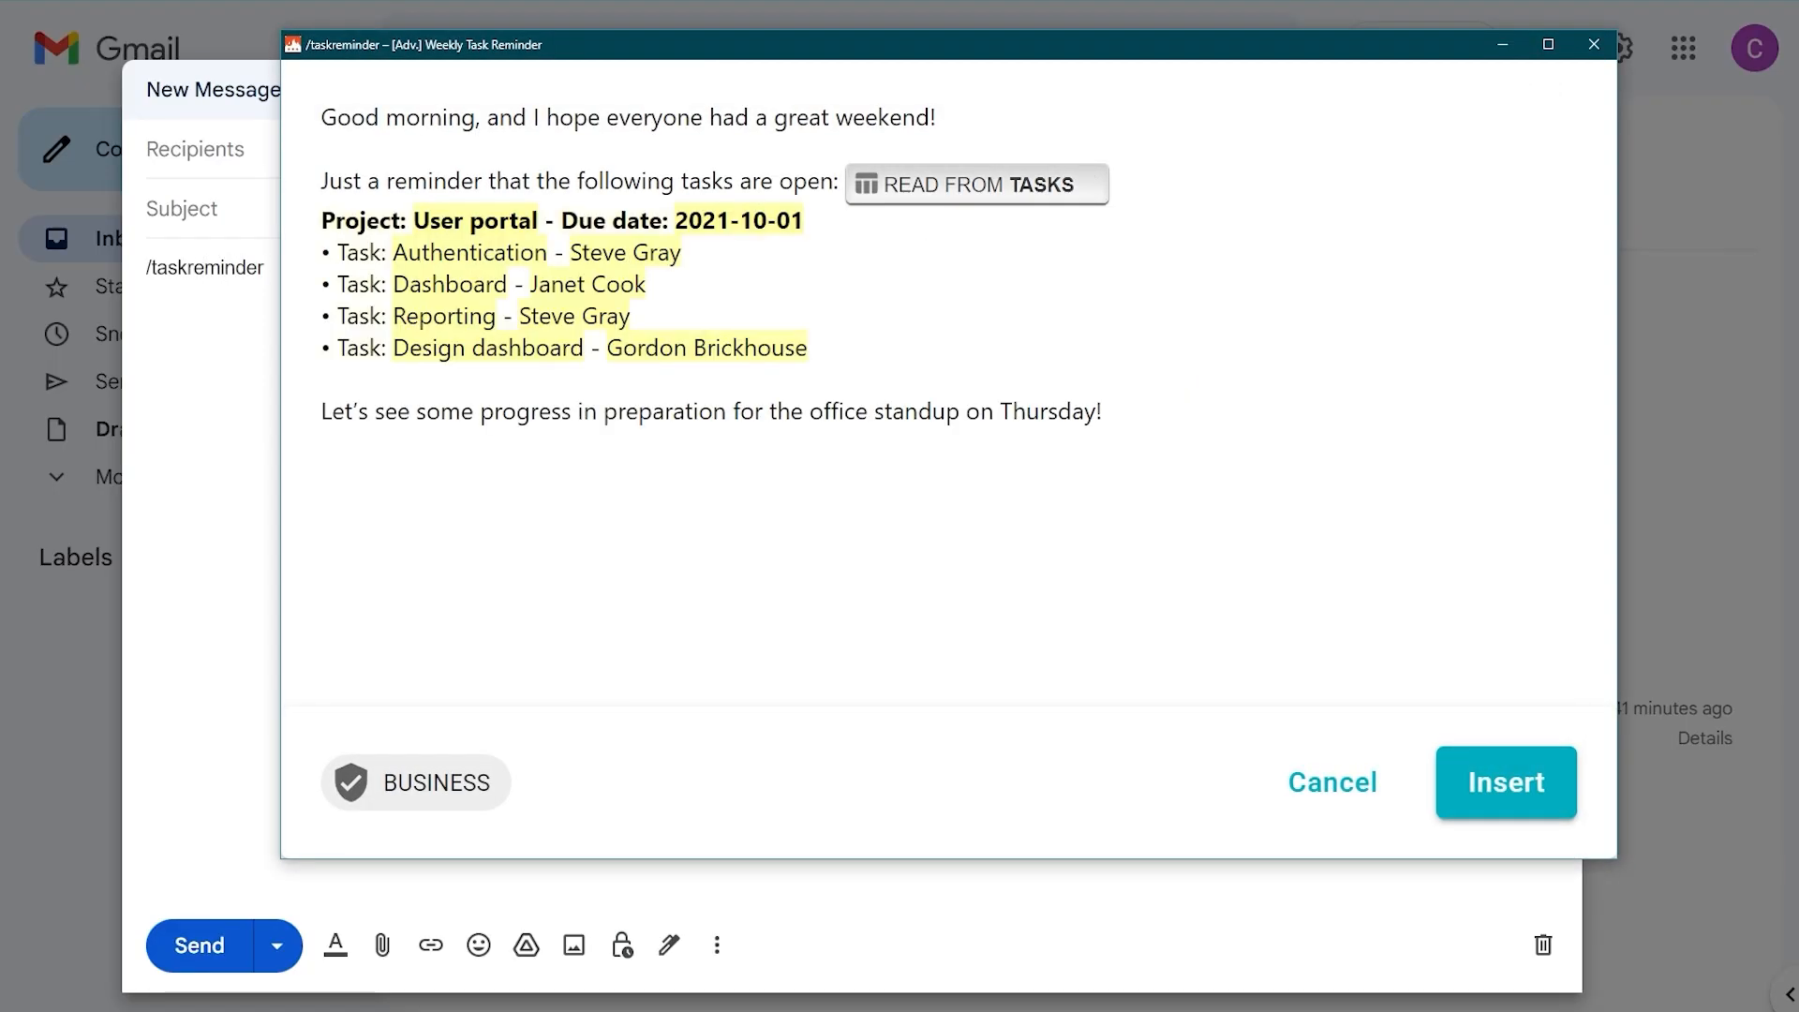
Insert the /taskreminder snippet listing the four open User portal tasks
left_click(1507, 784)
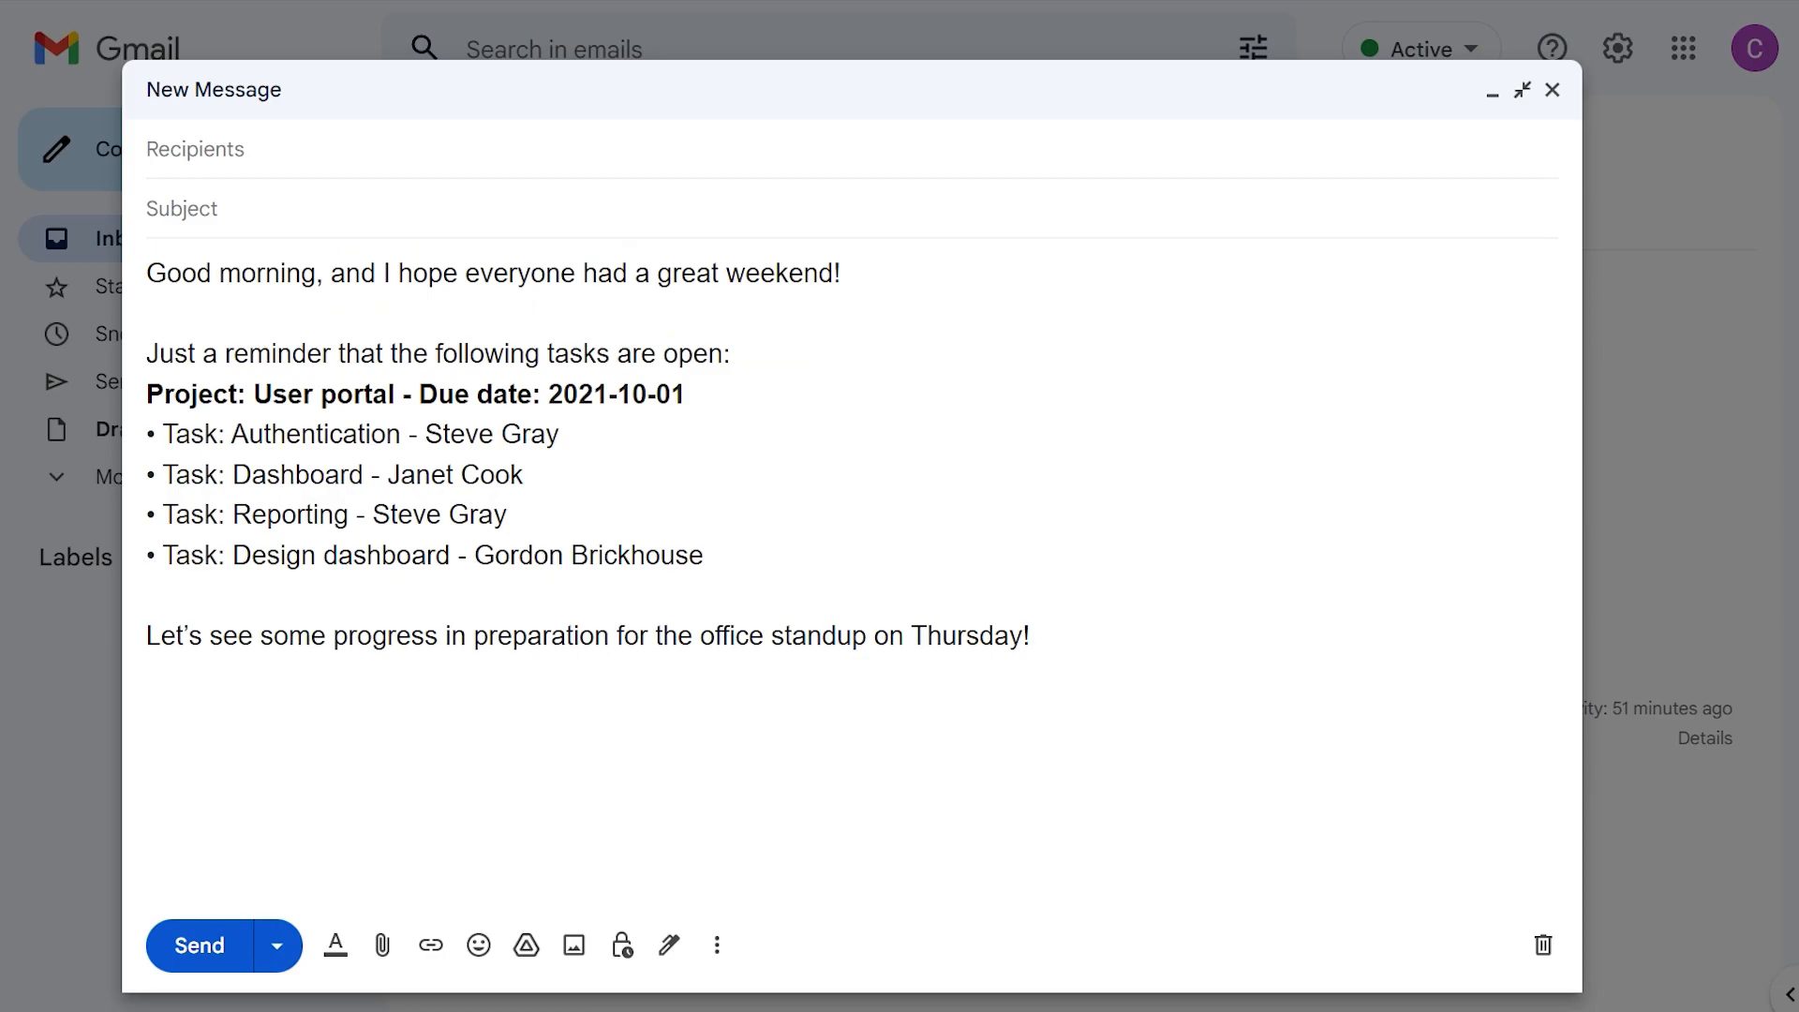